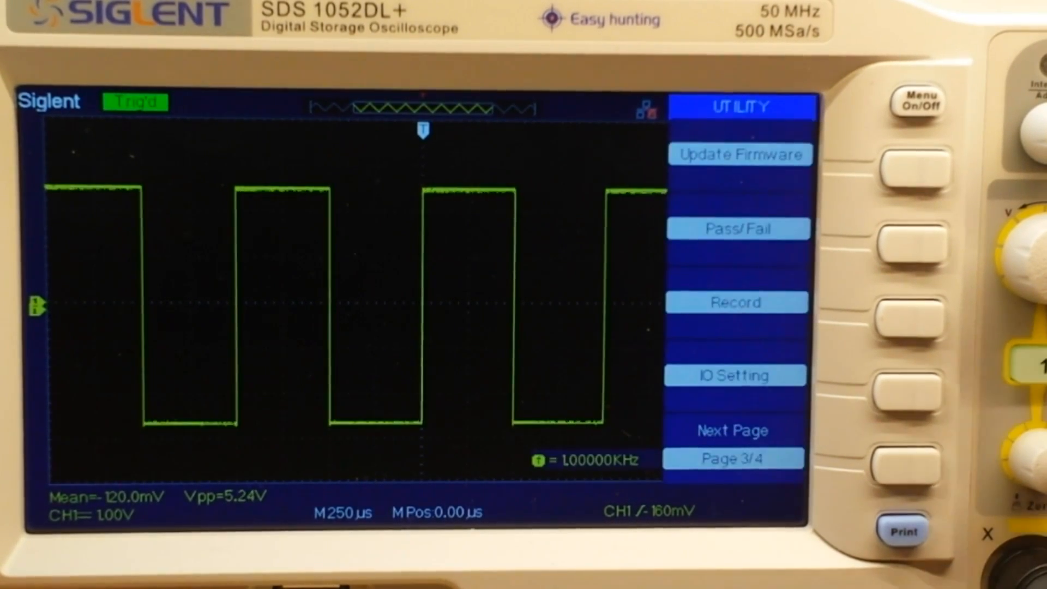
Enable the pass/fail test on CH1 and create a thin mask around the square wave.
{"action": "left_click", "coordinate": [916, 243]}
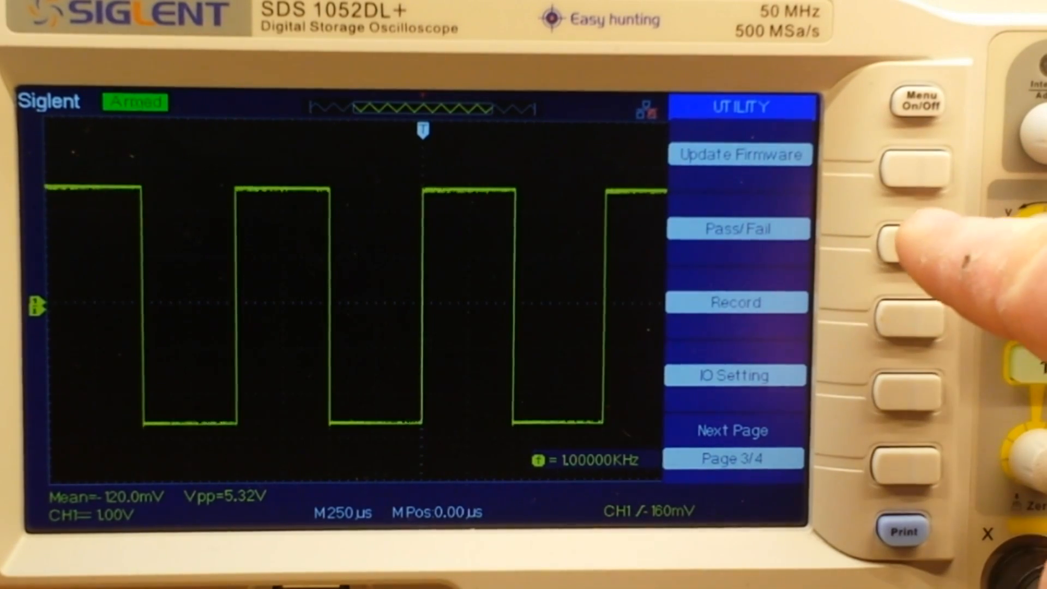
{"action": "left_click", "coordinate": [915, 244]}
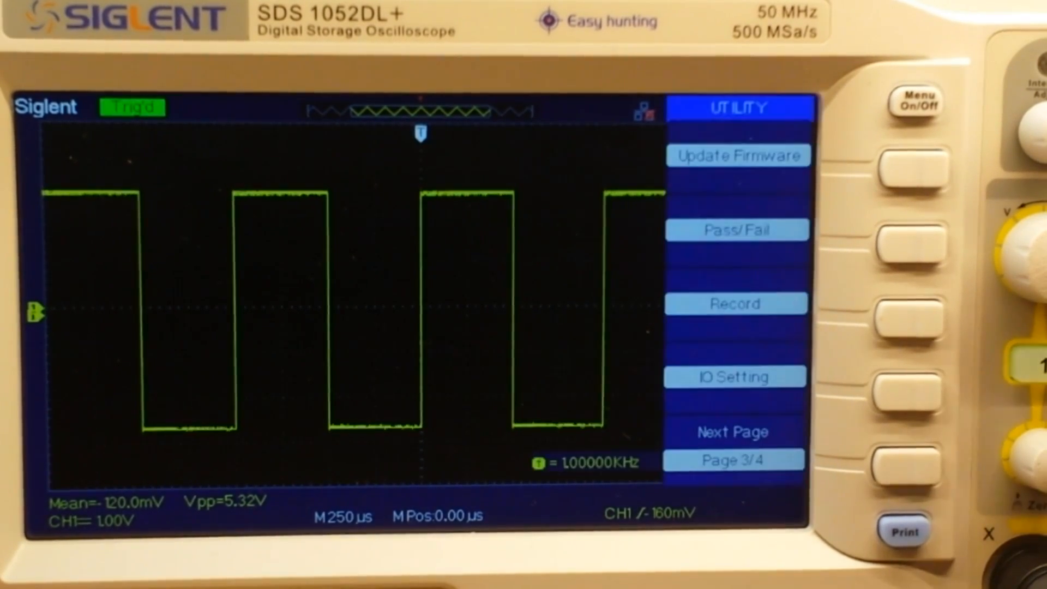
{"action": "left_click", "coordinate": [916, 229]}
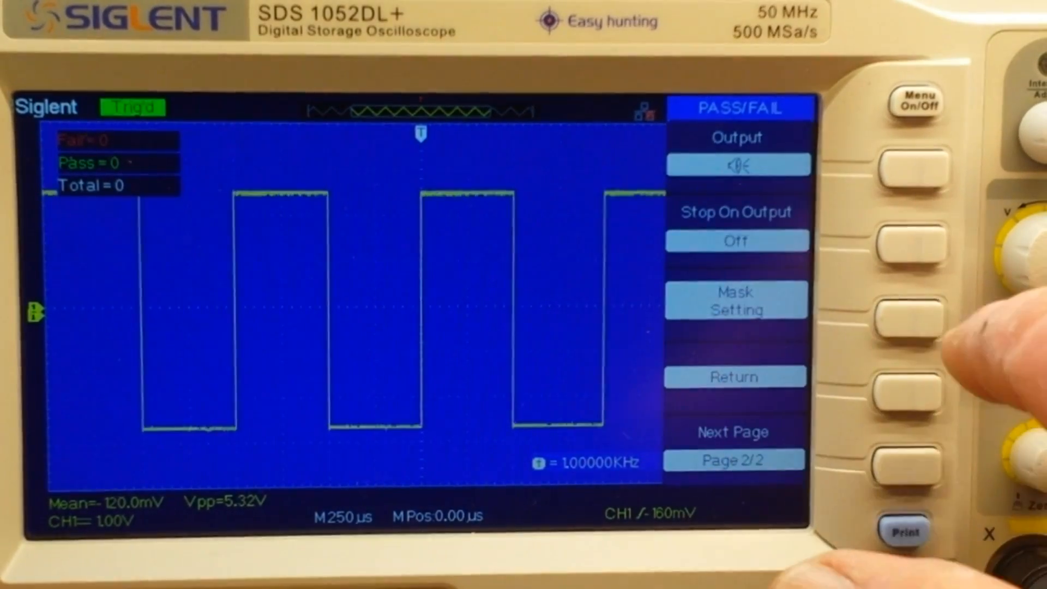
{"action": "left_click", "coordinate": [921, 319]}
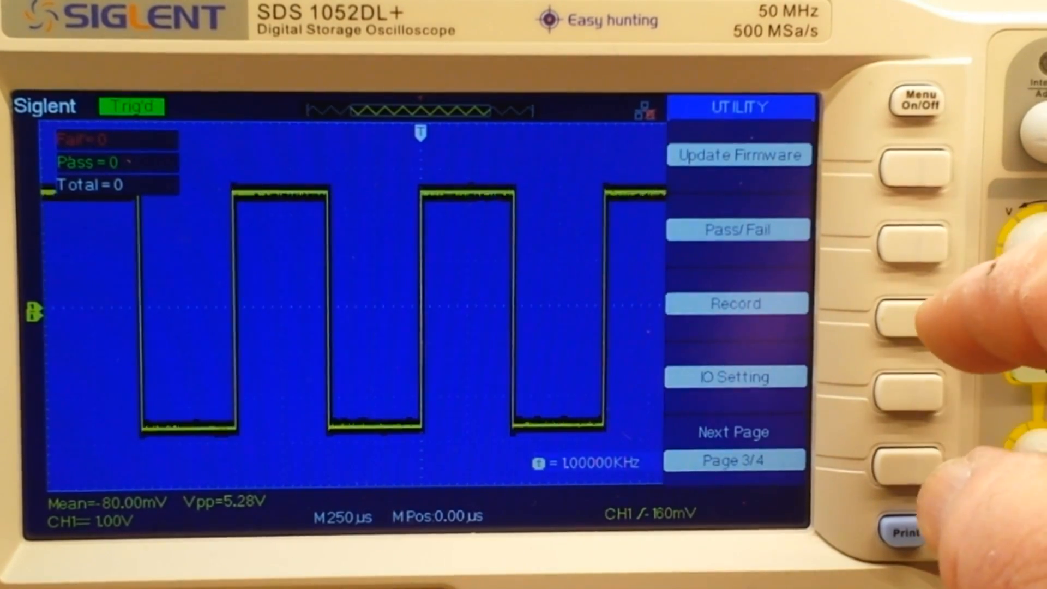
Widen the mask to X Mask 0.24div, raise the Y Mask, and recreate it.
{"action": "left_click", "coordinate": [908, 240]}
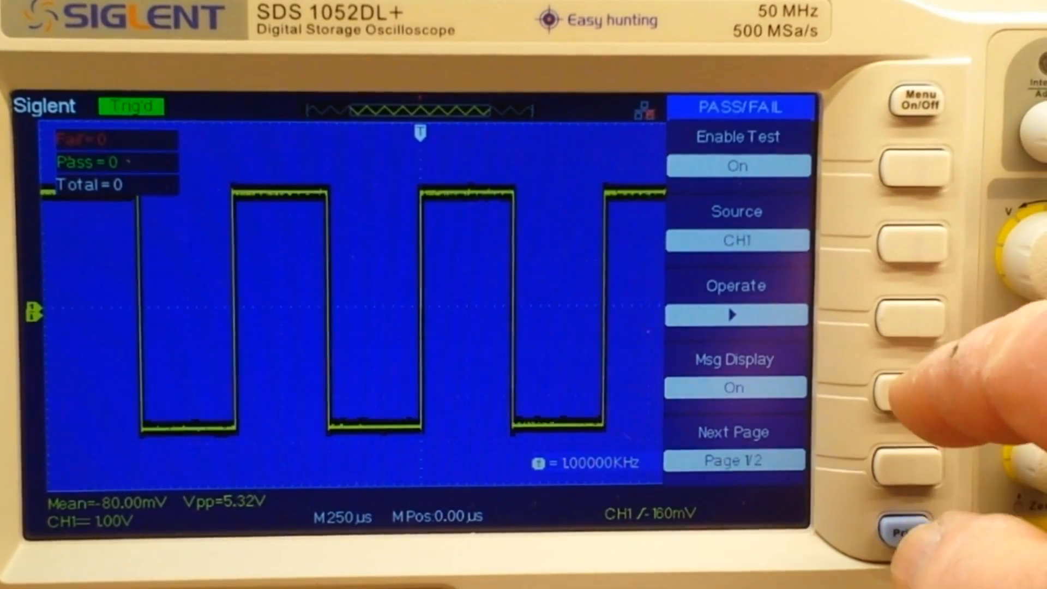
{"action": "left_click", "coordinate": [905, 484]}
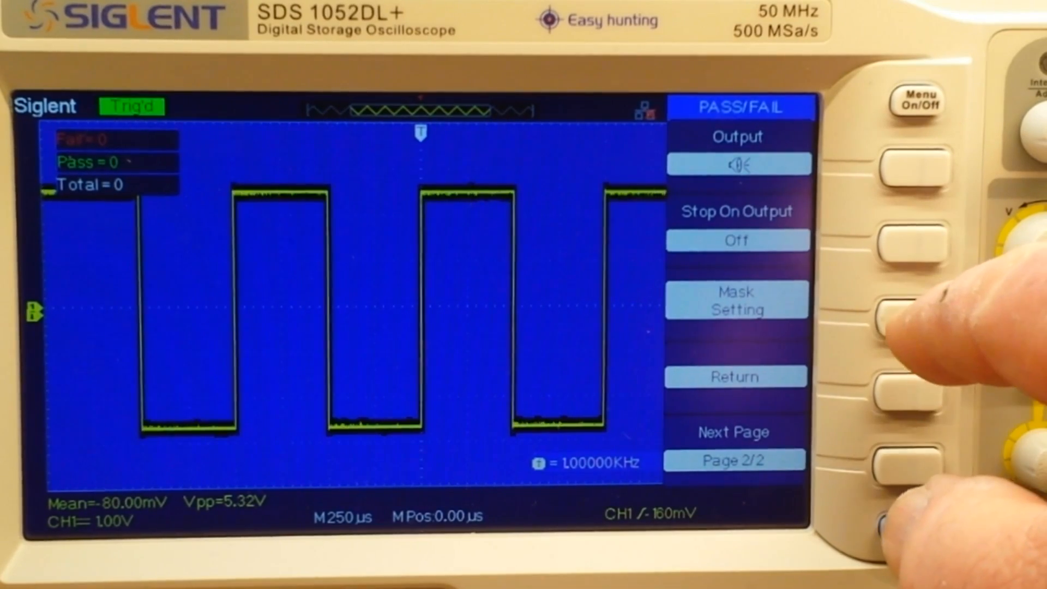
{"action": "left_click", "coordinate": [908, 314]}
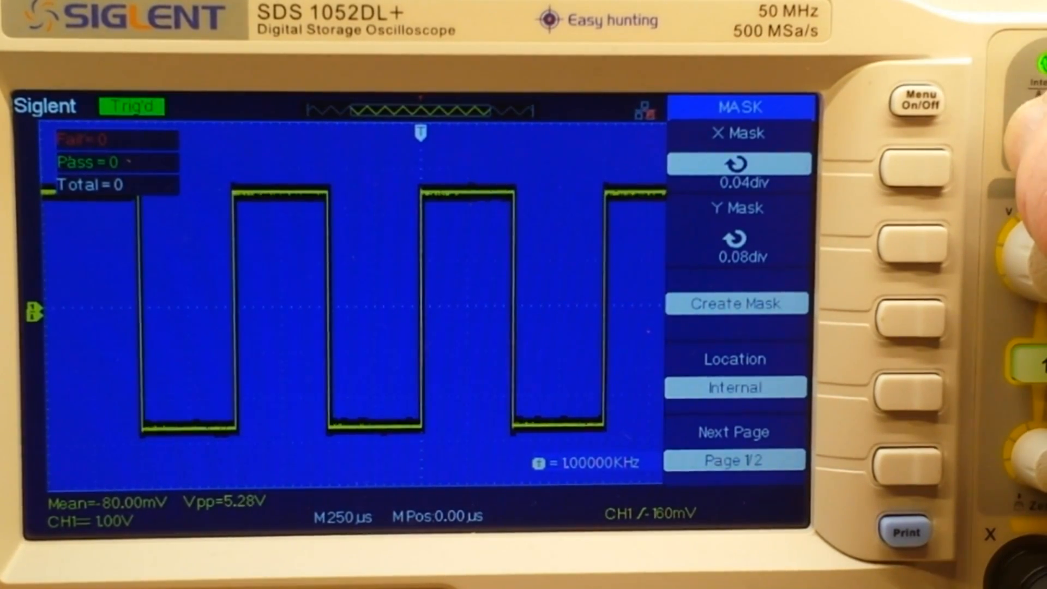
{"action": "left_click", "coordinate": [919, 178]}
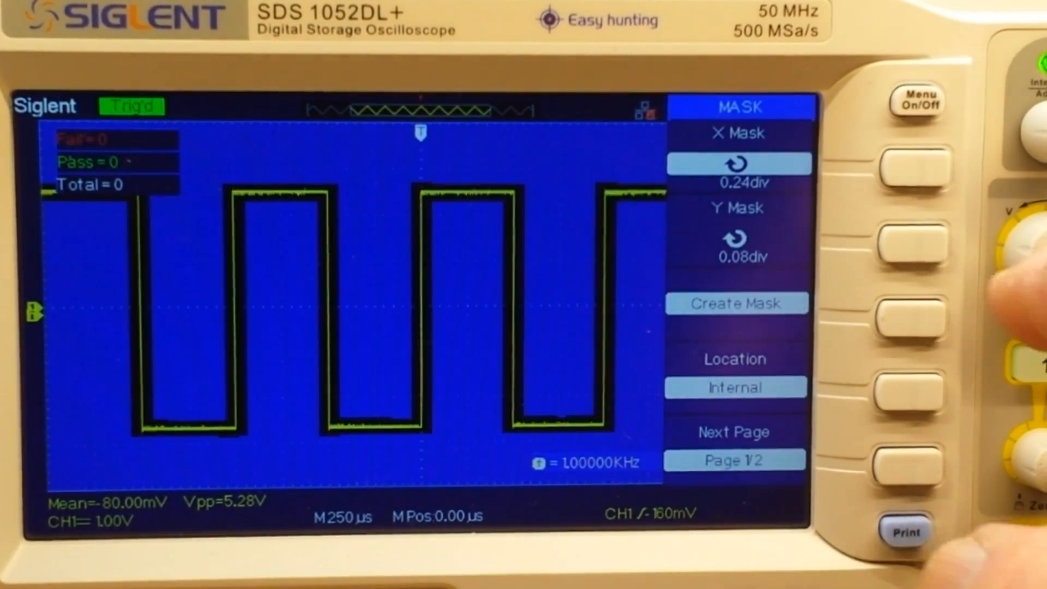
{"action": "left_click", "coordinate": [925, 238]}
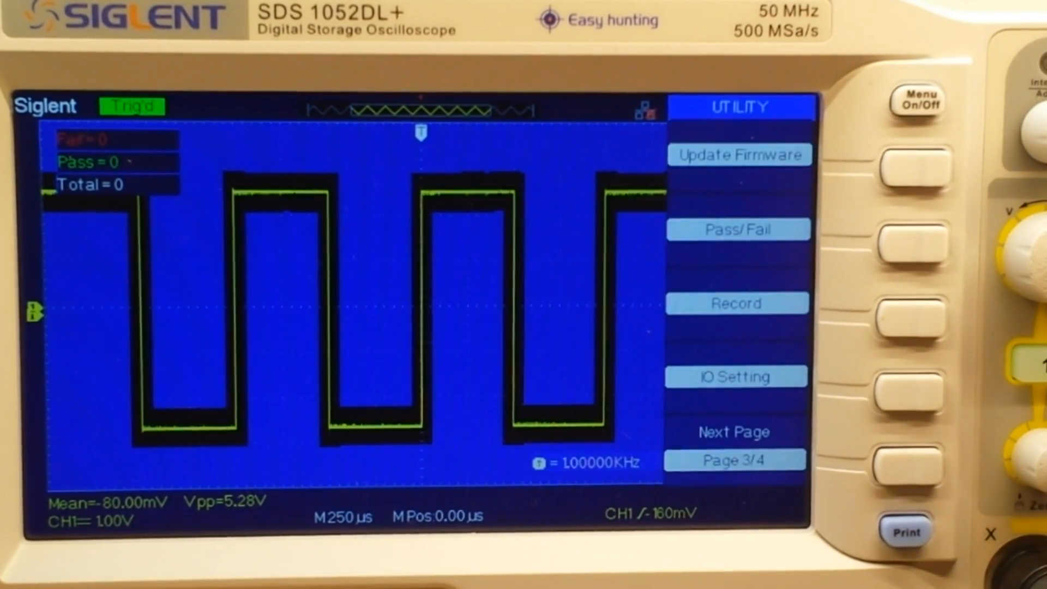
Start the pass/fail test so it tallies Fail 6, Pass 285, Total 291.
{"action": "left_click", "coordinate": [917, 240]}
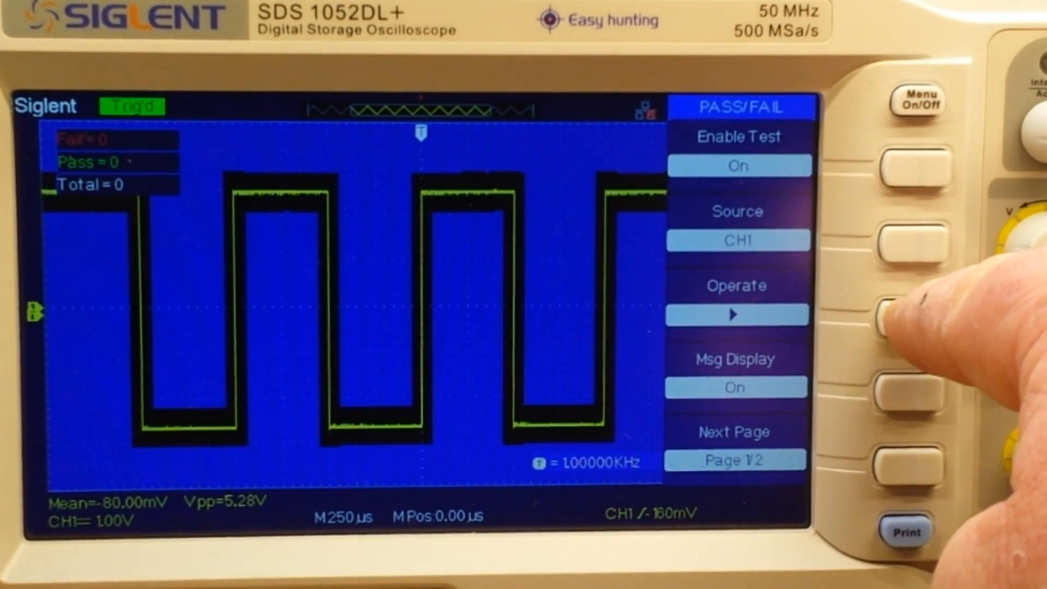
{"action": "left_click", "coordinate": [901, 314]}
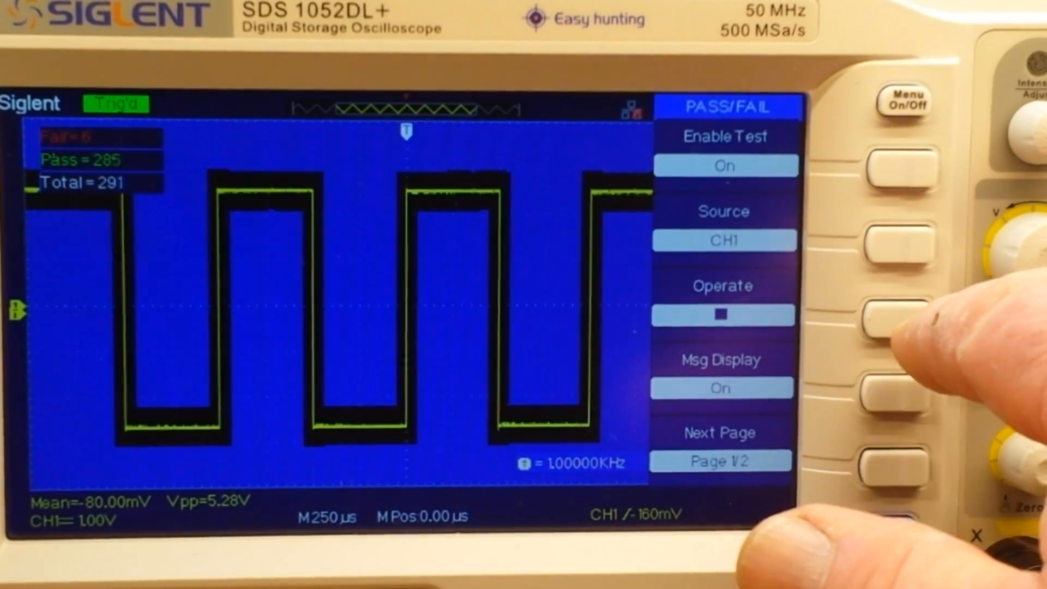
Stop the test at Fail 6, Pass 296, Total 302 and show the output options.
{"action": "left_click", "coordinate": [898, 314]}
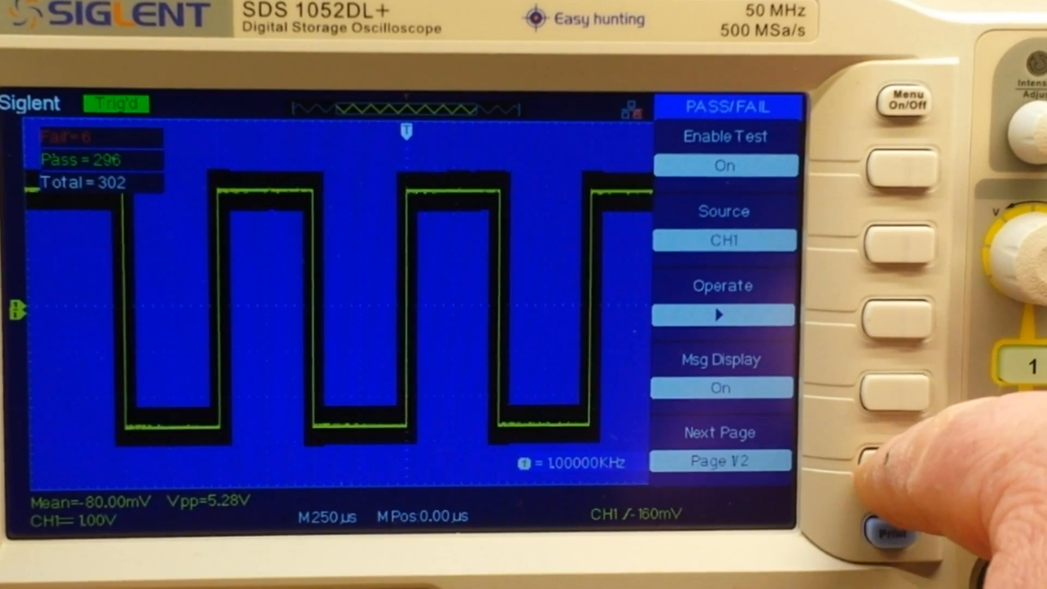
{"action": "left_click", "coordinate": [901, 461]}
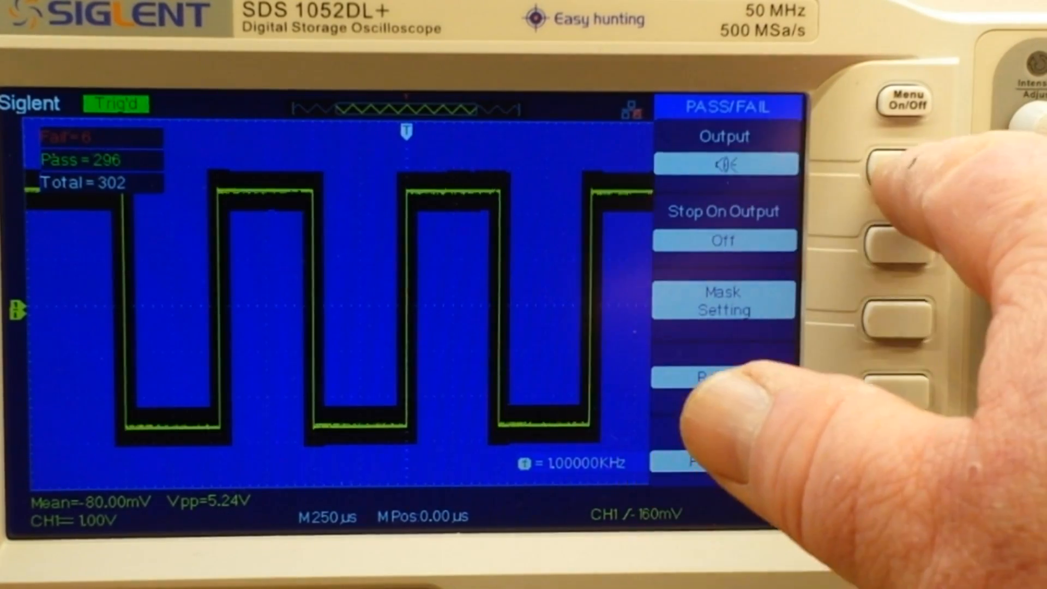